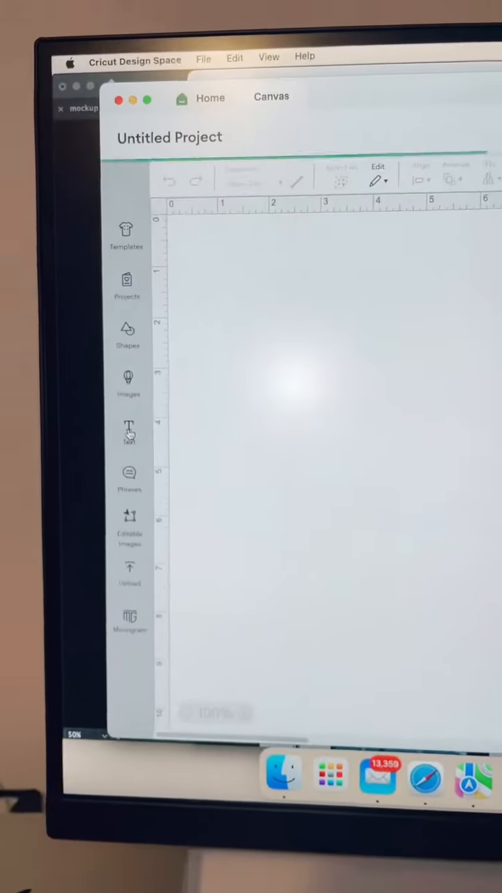
Add a Text element to the canvas and show the Font dropdown's list of available fonts.
{"action": "left_click", "coordinate": [128, 430]}
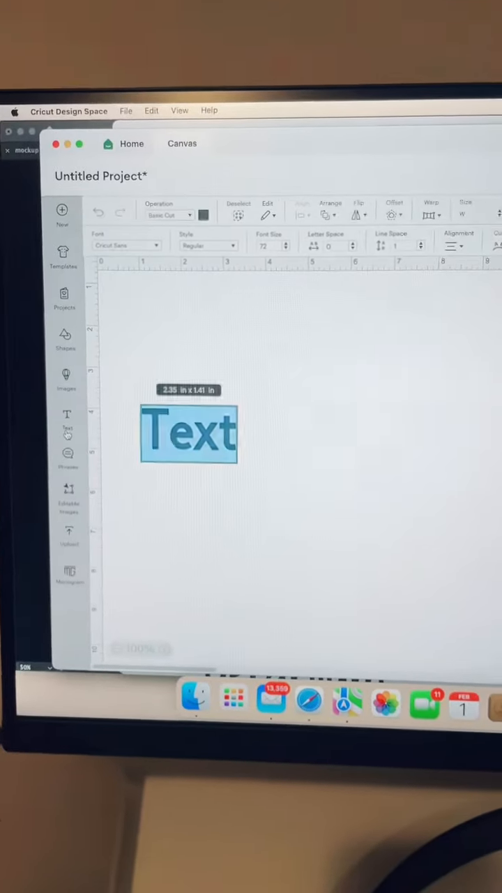
{"action": "left_click", "coordinate": [125, 246]}
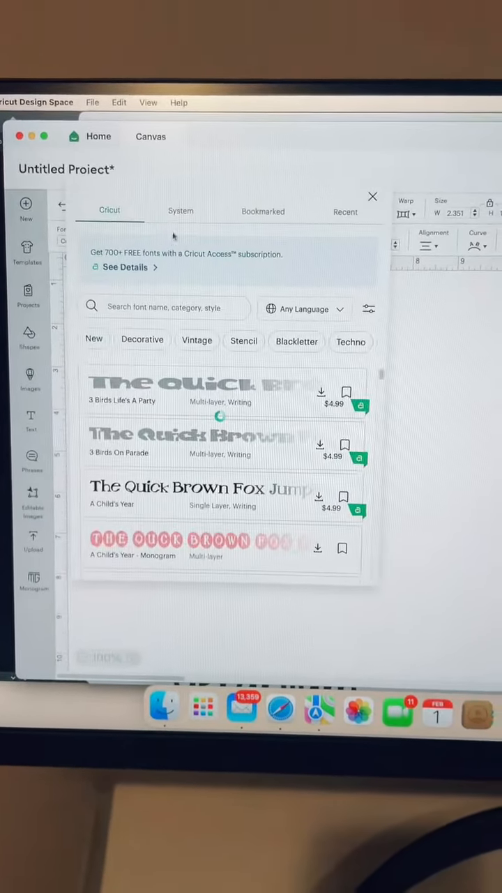